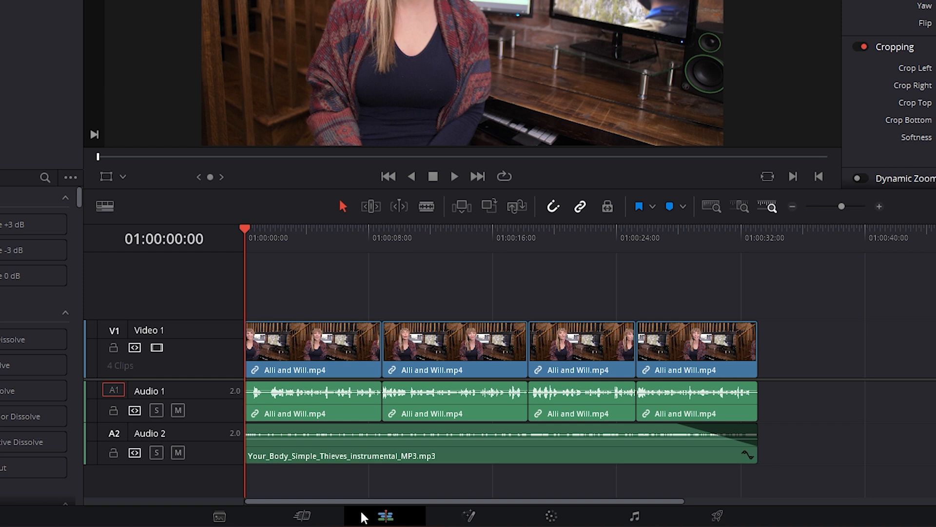
pyautogui.moveTo(341, 468)
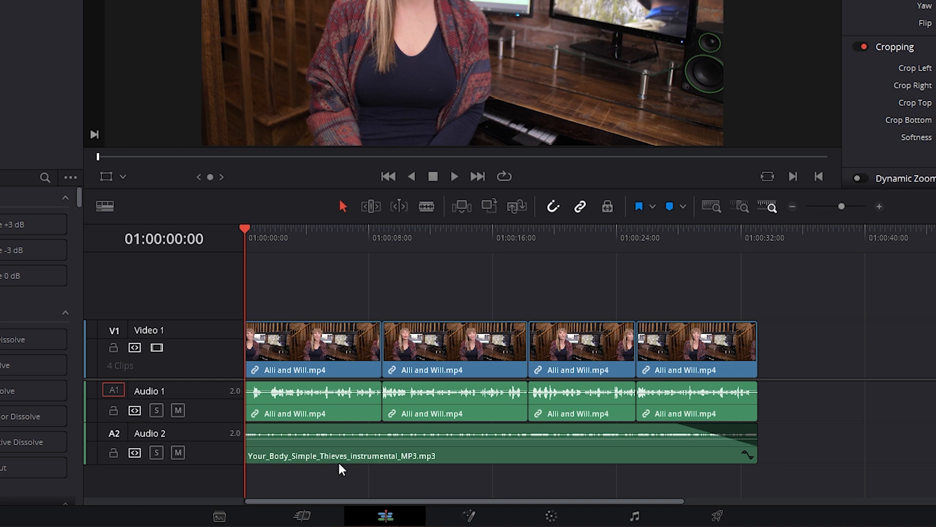
pyautogui.moveTo(295, 308)
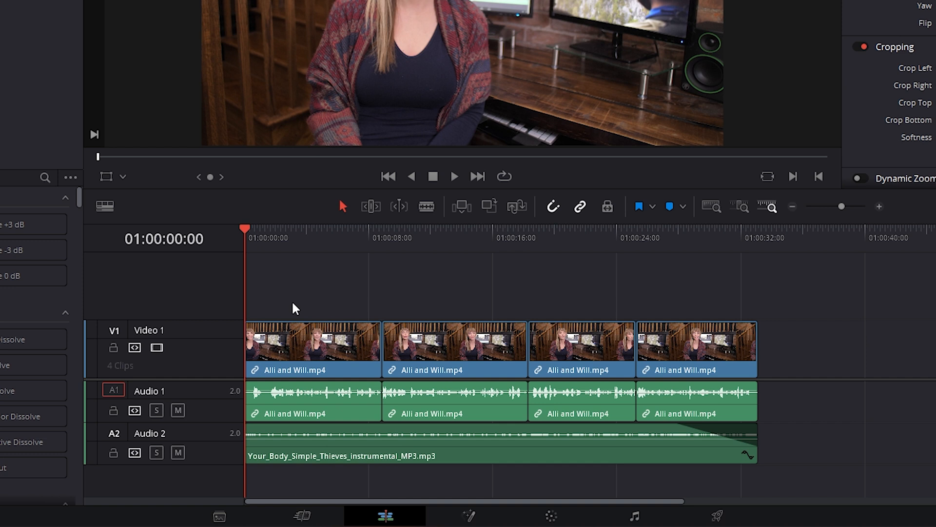
pyautogui.moveTo(297, 312)
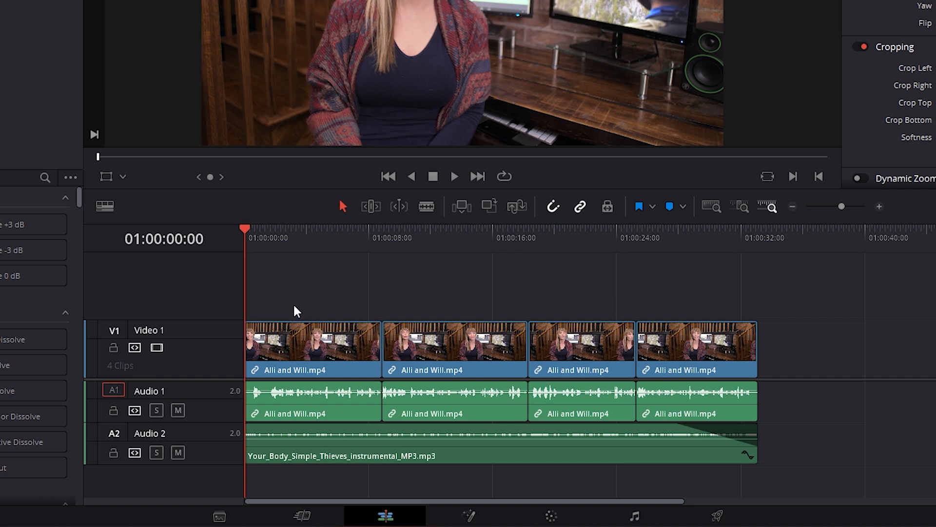
pyautogui.moveTo(236, 237)
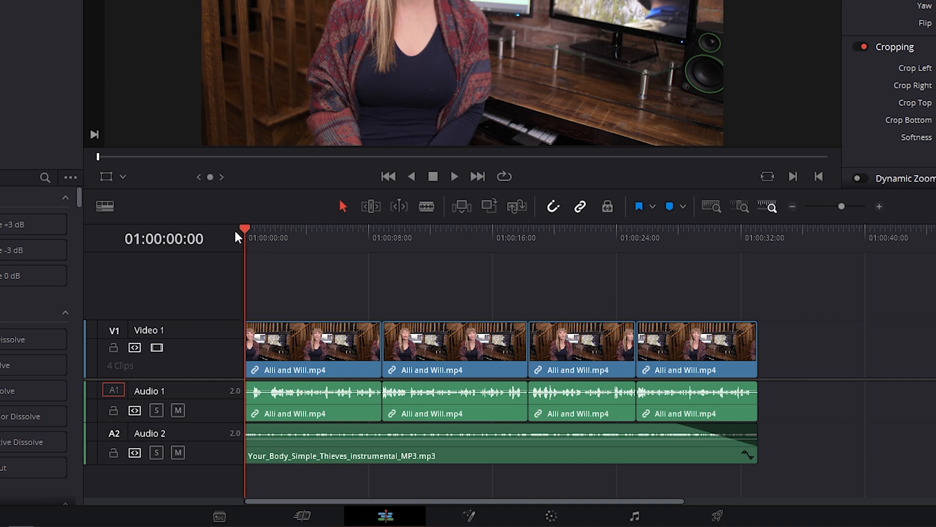
# Export the Alli and Will timeline as a timeline file via File > Export > Timeline.
pyautogui.click(757, 237)
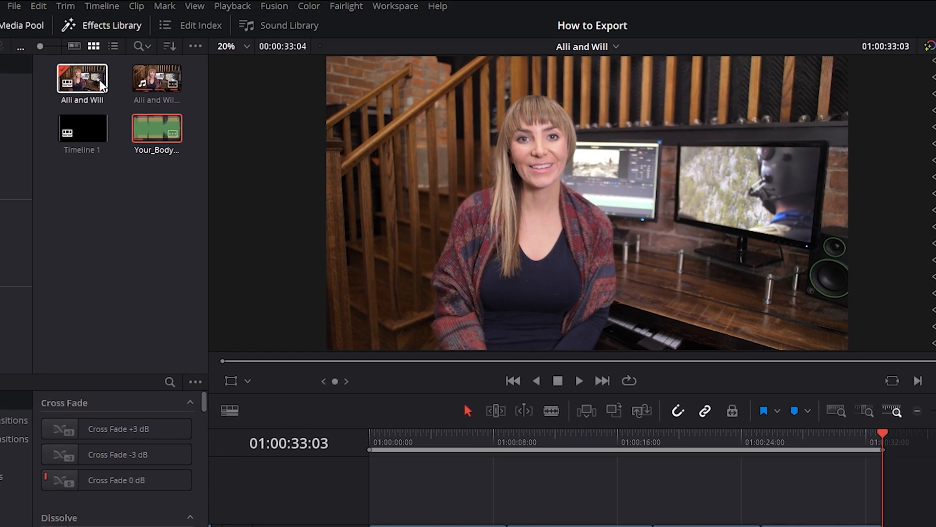
pyautogui.click(14, 5)
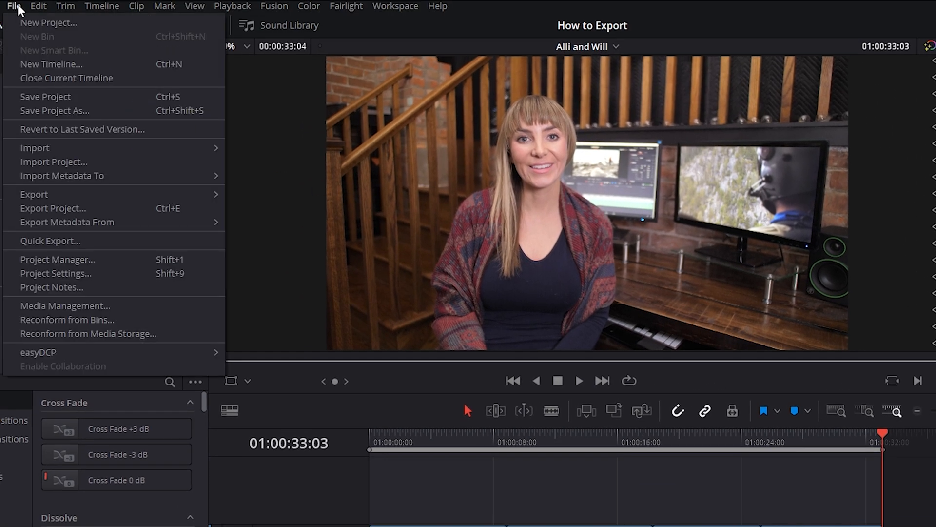
pyautogui.moveTo(12, 199)
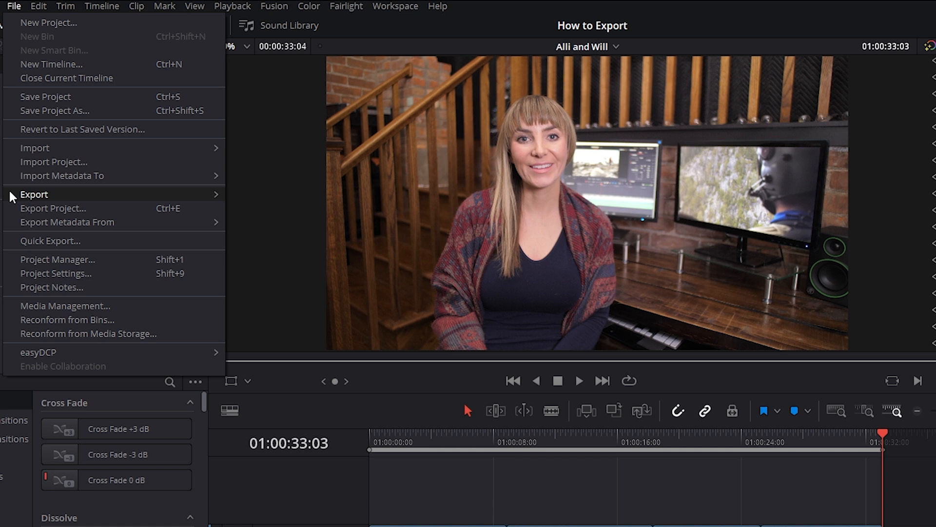
pyautogui.moveTo(34, 194)
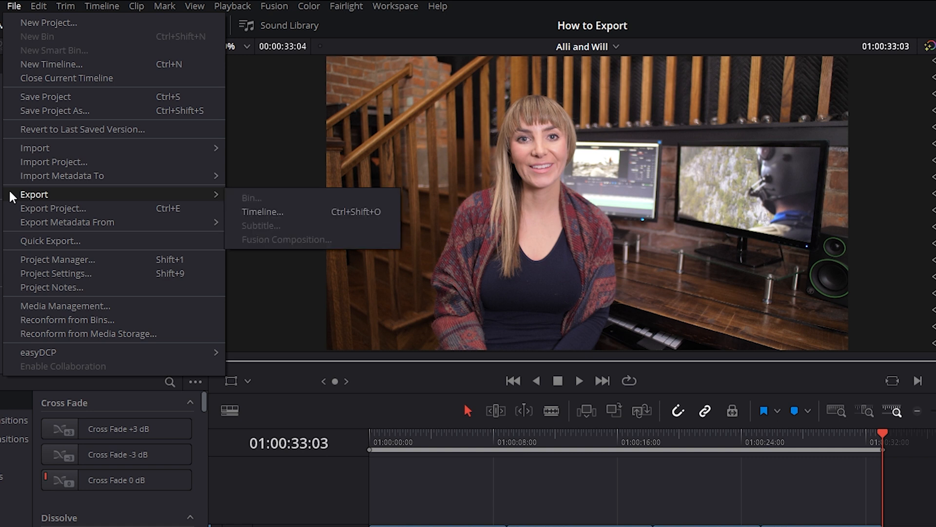
pyautogui.moveTo(241, 220)
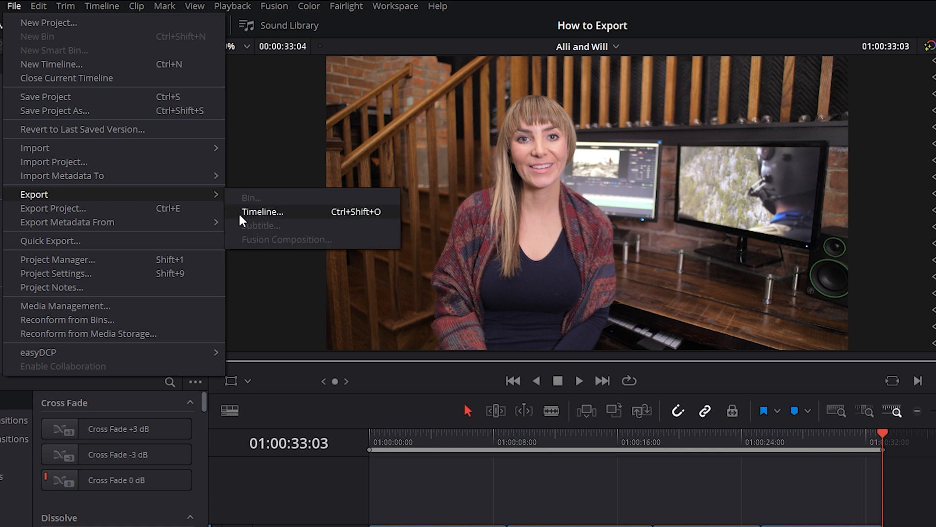
pyautogui.click(263, 212)
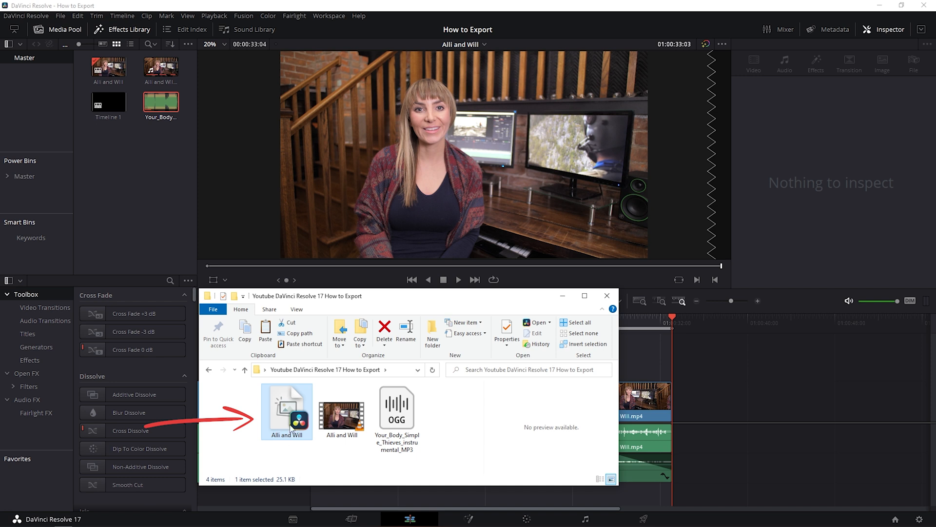
# Bring up Quick Export showing H.264 at 3840x2160, 23.976 fps, stereo AAC audio.
pyautogui.click(47, 15)
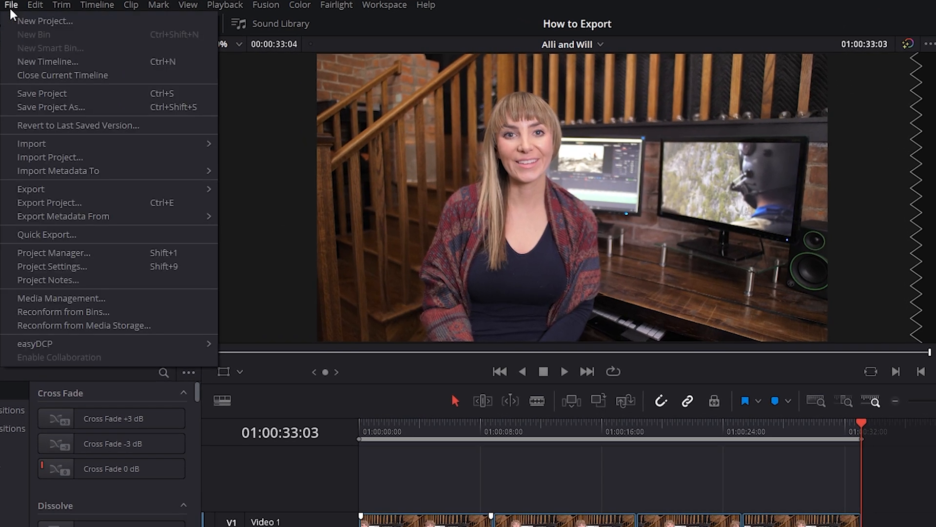
pyautogui.click(47, 234)
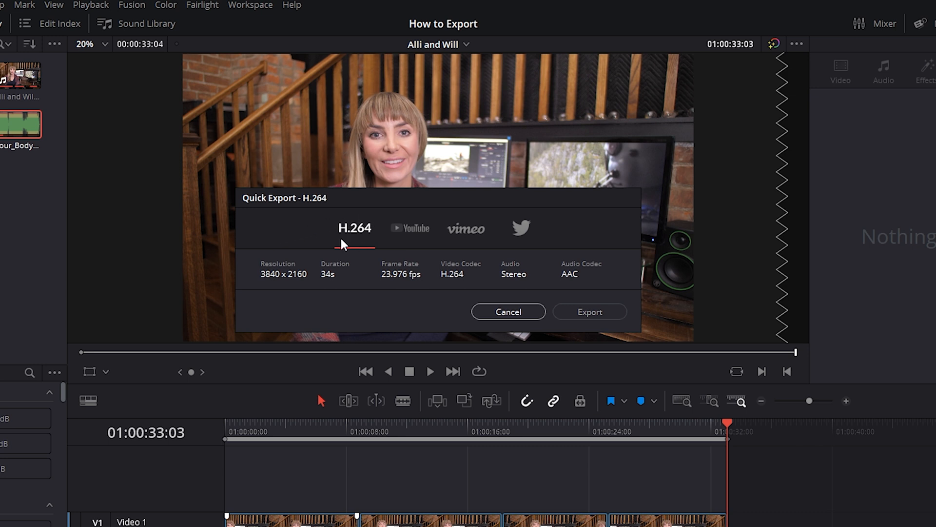
pyautogui.moveTo(331, 237)
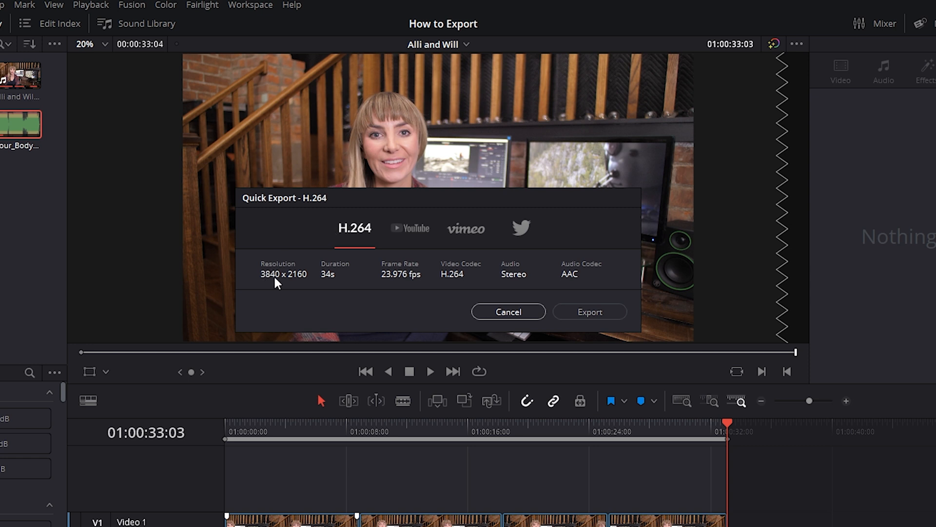
pyautogui.moveTo(292, 279)
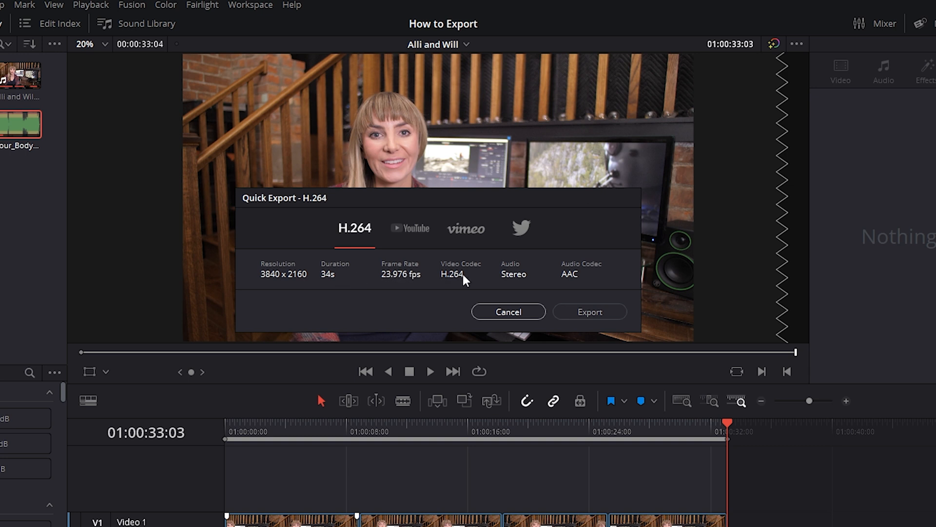
pyautogui.moveTo(568, 282)
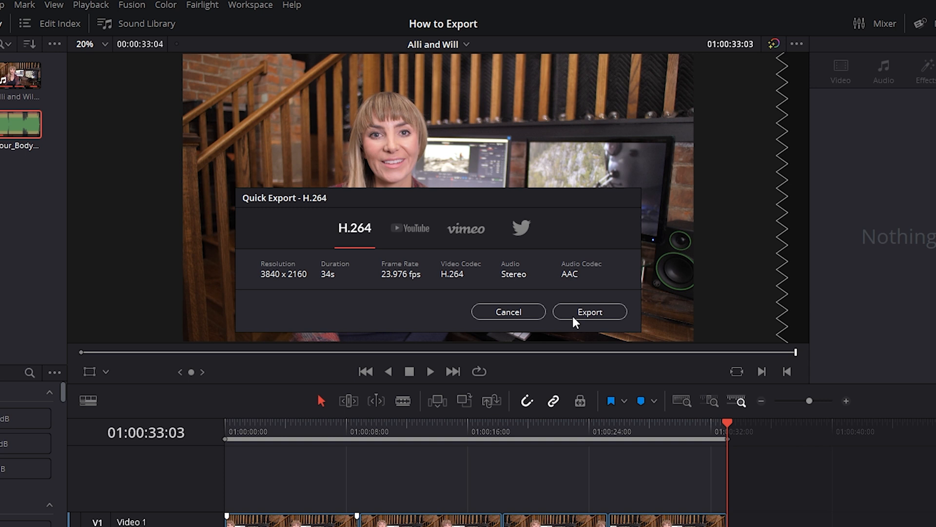
# Target the quick export to a YouTube upload with Private privacy, titled Alli and Will Youtube Video.
pyautogui.click(410, 228)
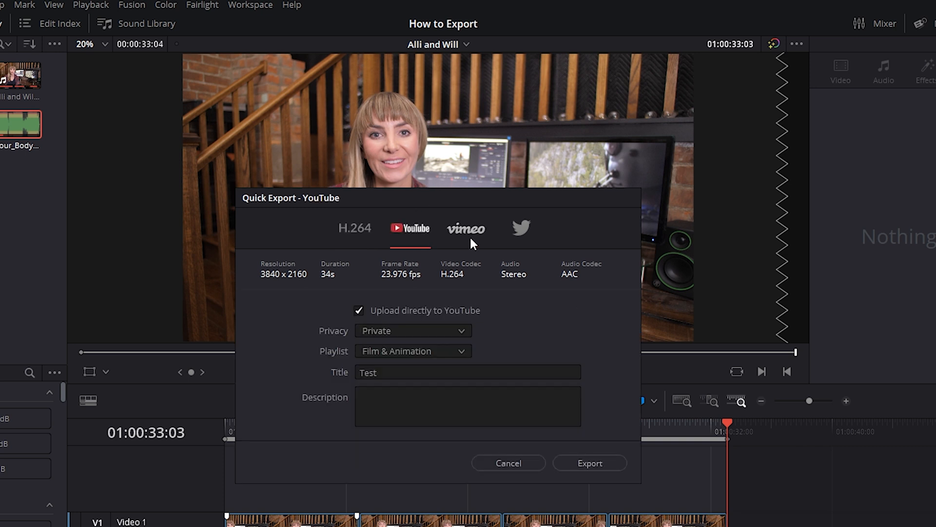
pyautogui.moveTo(534, 238)
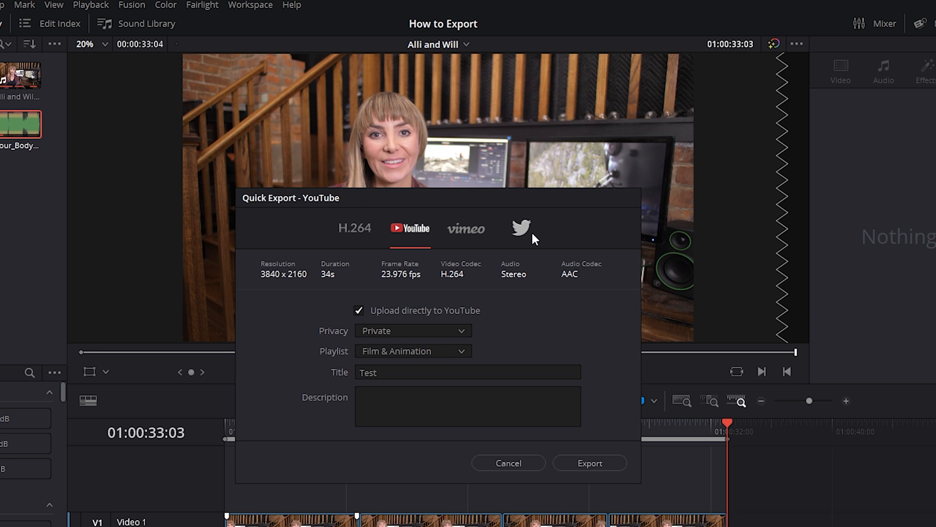
pyautogui.moveTo(408, 243)
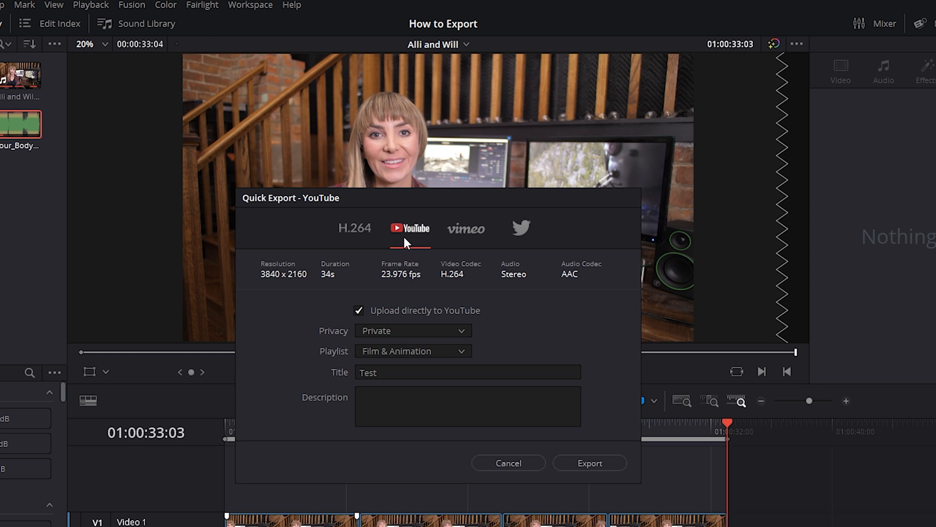
pyautogui.click(413, 330)
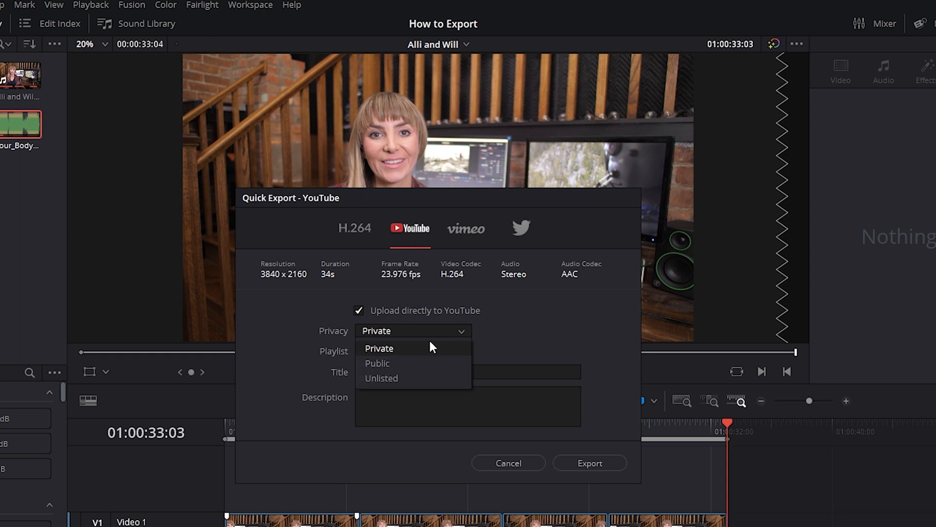
pyautogui.click(378, 348)
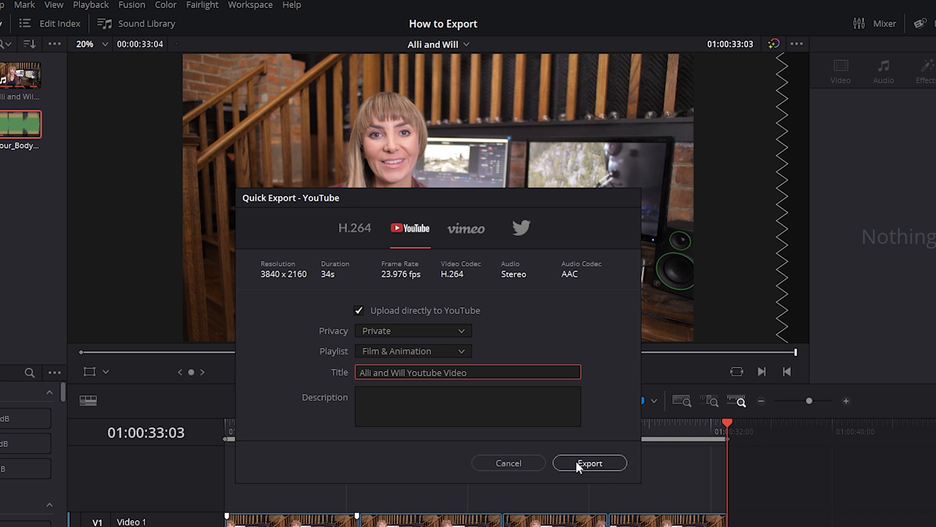
# Start the YouTube export, saving Alli and Will Youtube Video into the project folder.
pyautogui.click(590, 463)
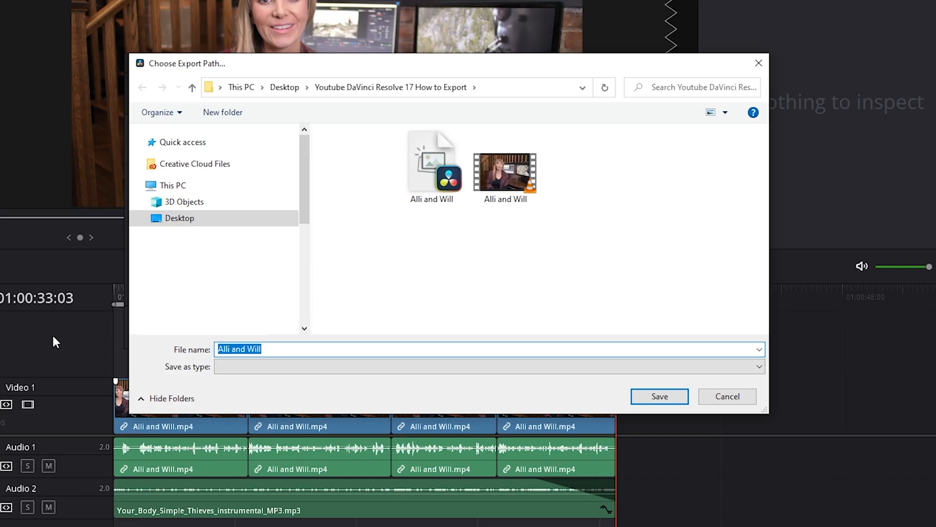
pyautogui.click(278, 349)
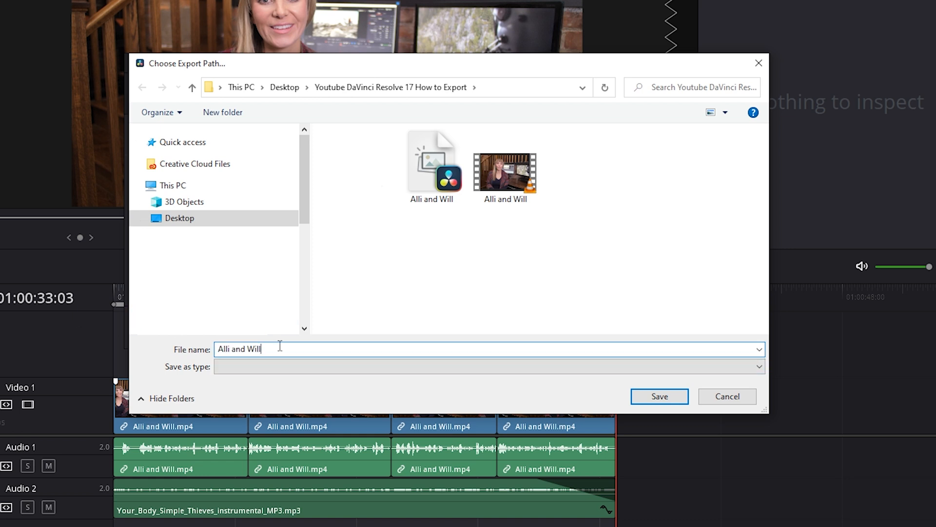
pyautogui.click(659, 395)
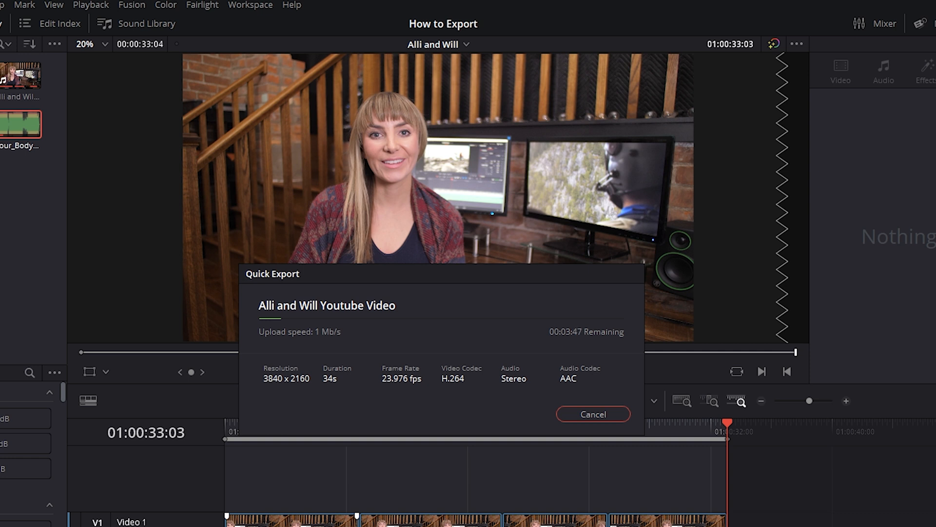
# Cancel the YouTube upload and switch to the Deliver page.
pyautogui.click(593, 414)
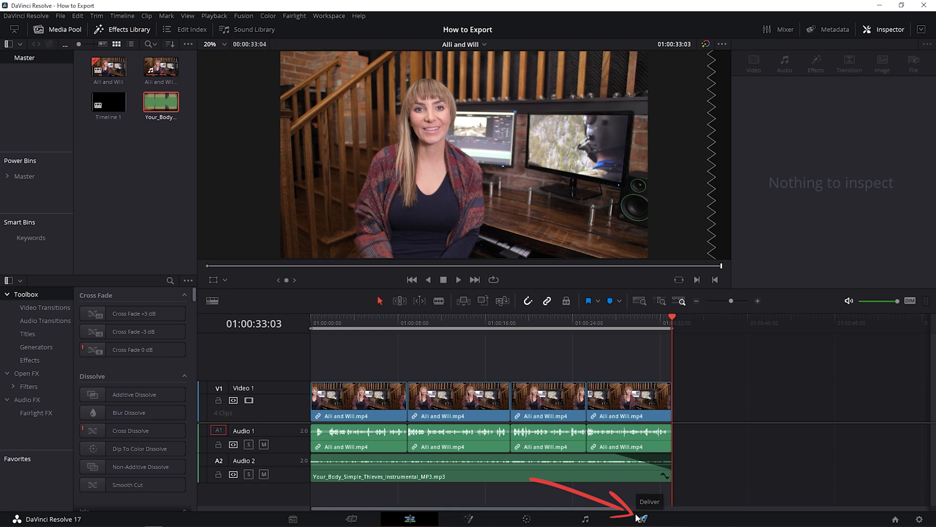
pyautogui.click(643, 519)
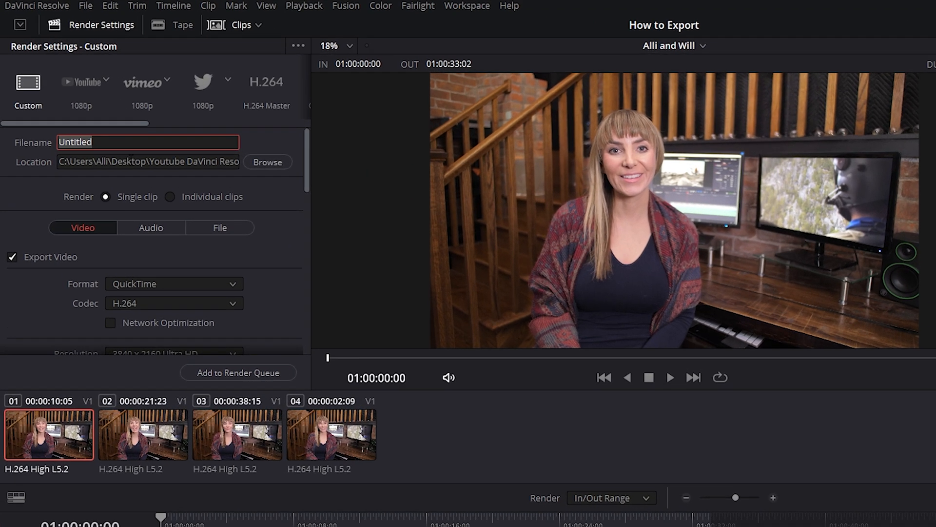
# Name the custom render 'Alli and Will YT' and confirm the project folder as its destination.
pyautogui.write('Alli and Will YT')
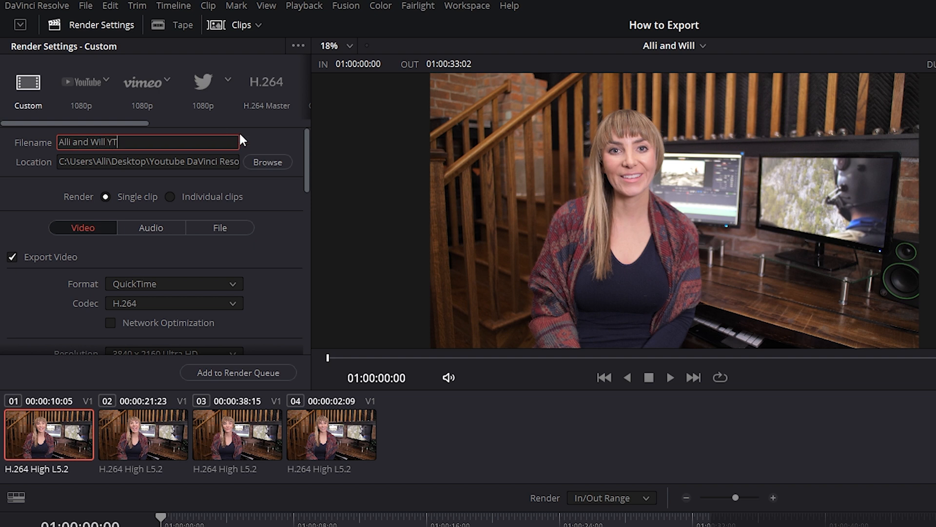
pyautogui.click(268, 162)
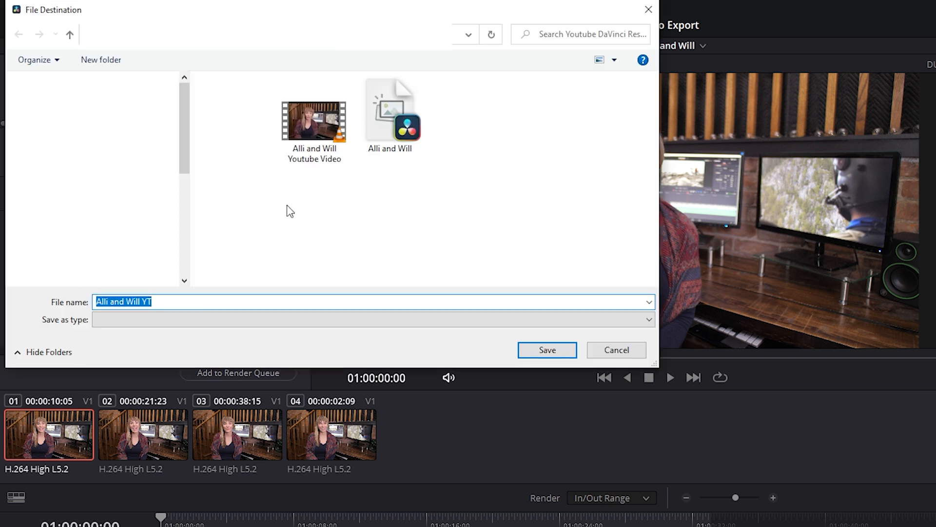
pyautogui.click(547, 350)
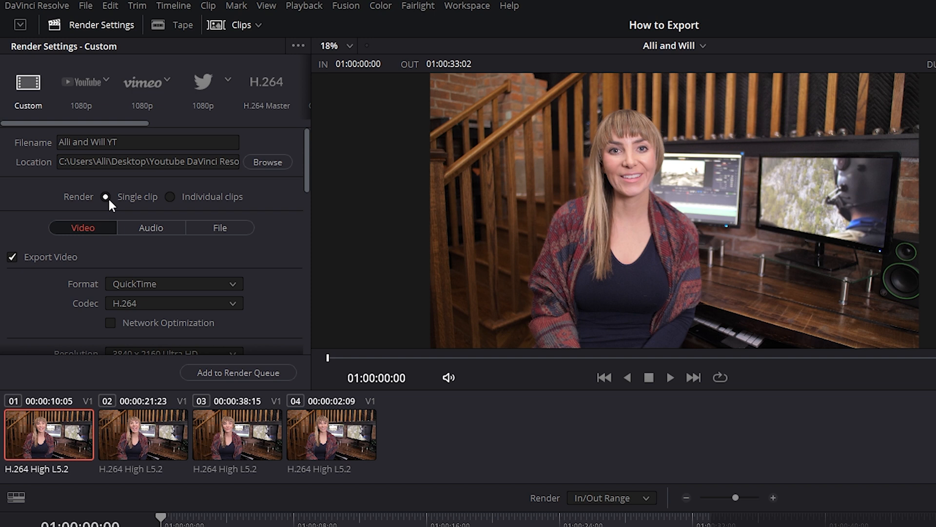
pyautogui.moveTo(171, 198)
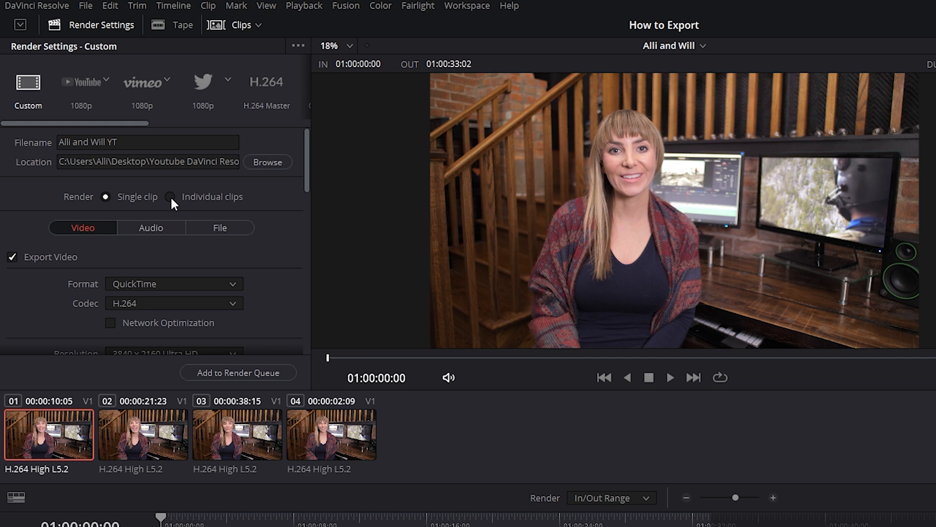
# Set Render to Individual clips and queue the Alli and Will timeline as a render job.
pyautogui.click(172, 197)
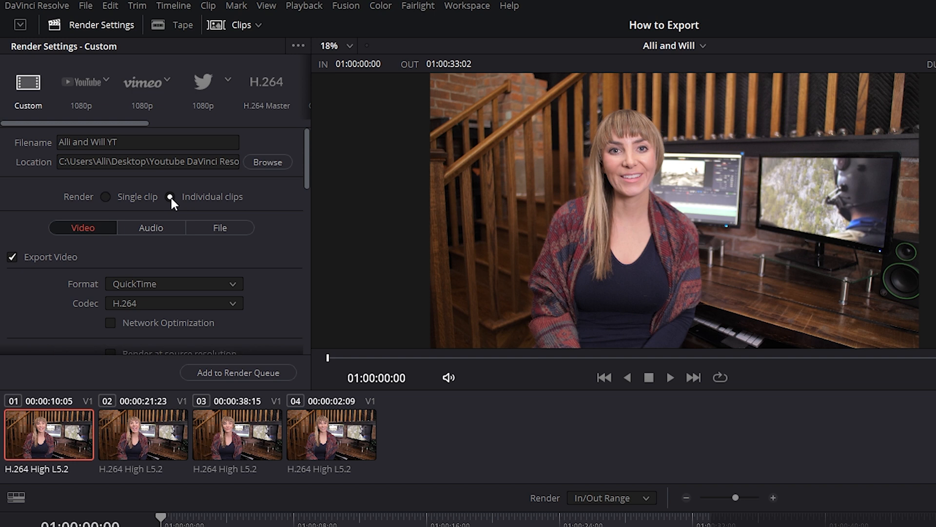
pyautogui.click(238, 372)
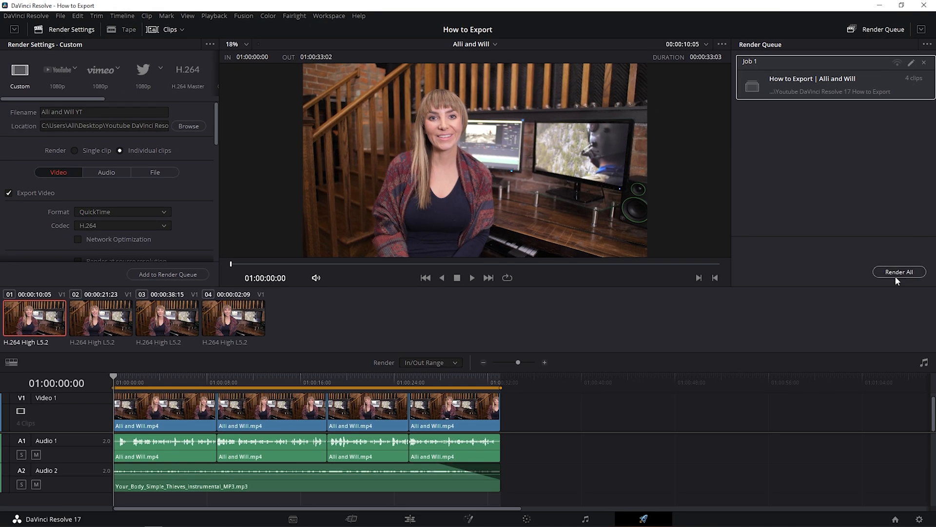
pyautogui.click(899, 271)
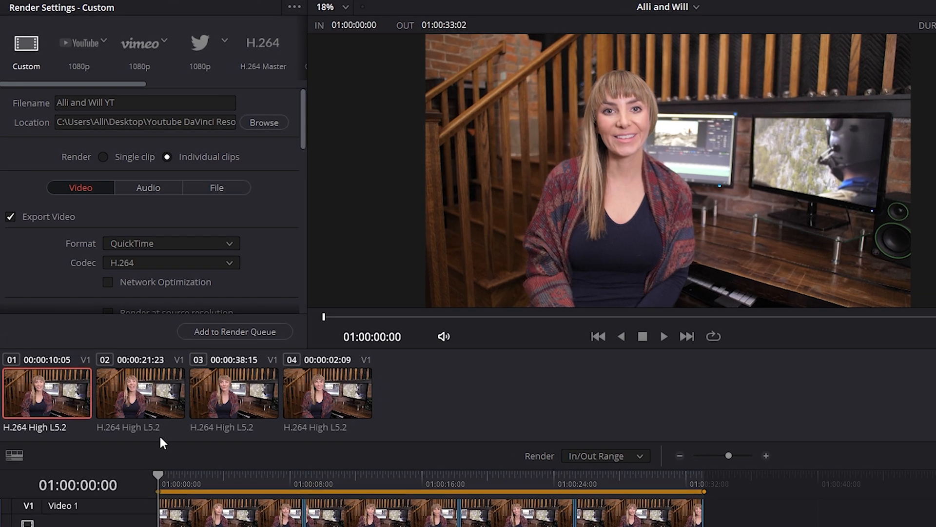
pyautogui.moveTo(120, 204)
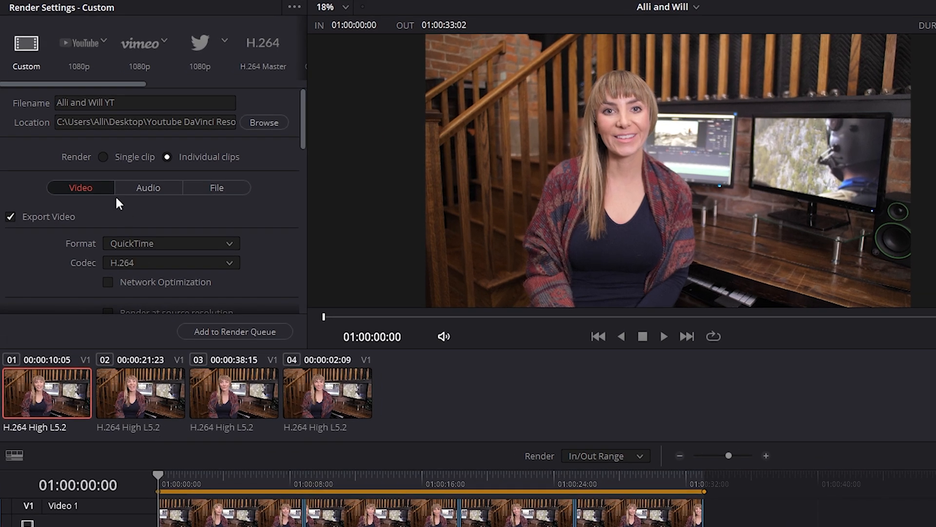
pyautogui.moveTo(103, 158)
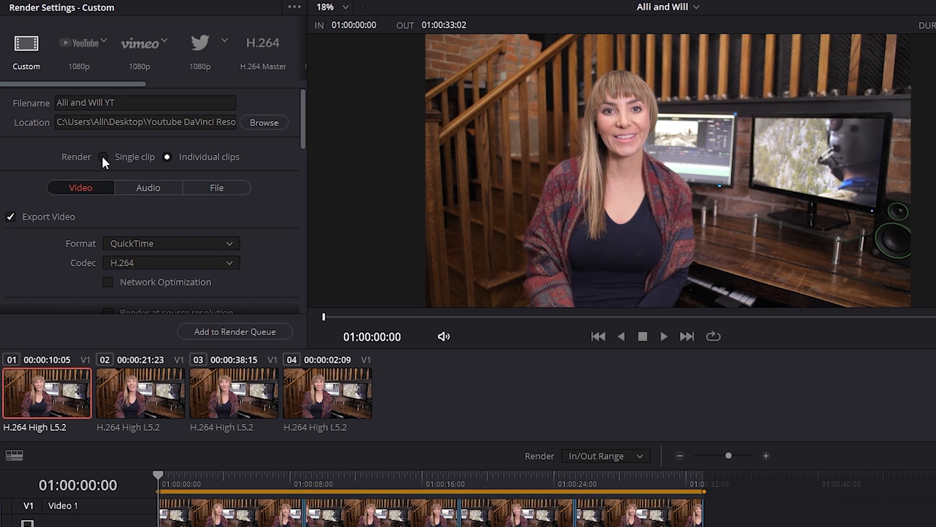
# Render as a Single clip in QuickTime format with quality restricted to 90000 Kb/s.
pyautogui.click(170, 244)
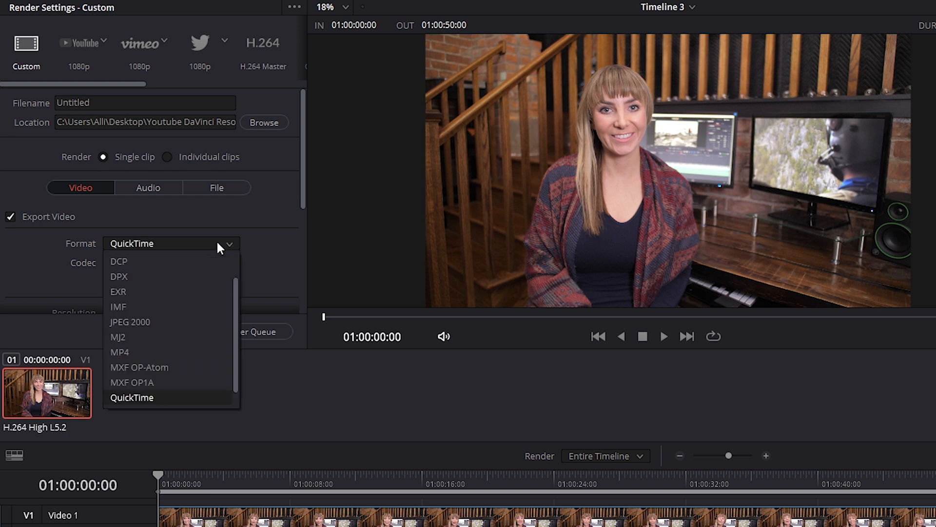
pyautogui.click(131, 397)
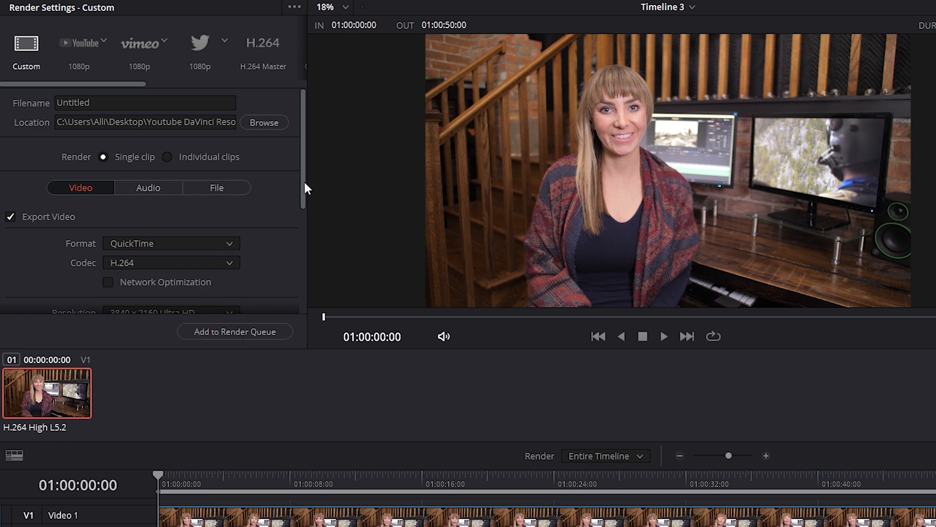
pyautogui.scroll(-3)
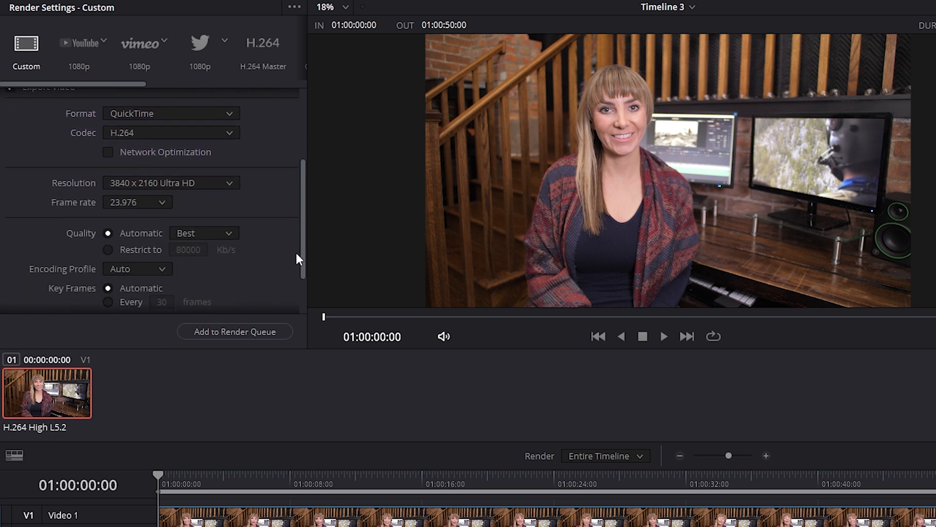
pyautogui.scroll(-3)
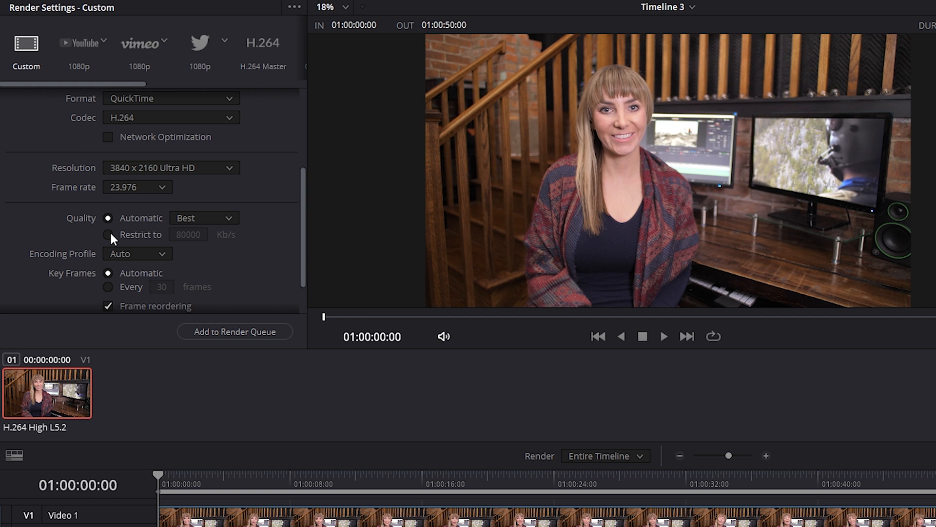
pyautogui.click(108, 234)
pyautogui.write('90000')
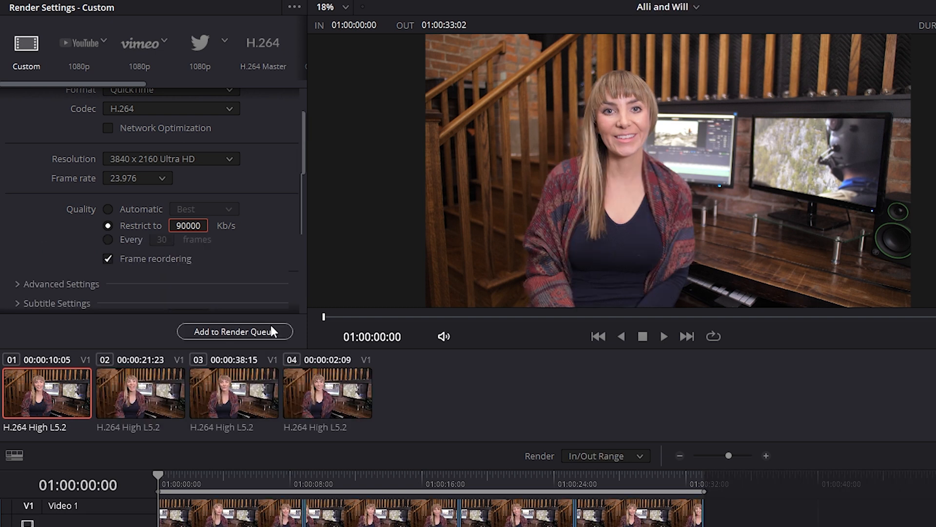
pyautogui.moveTo(269, 331)
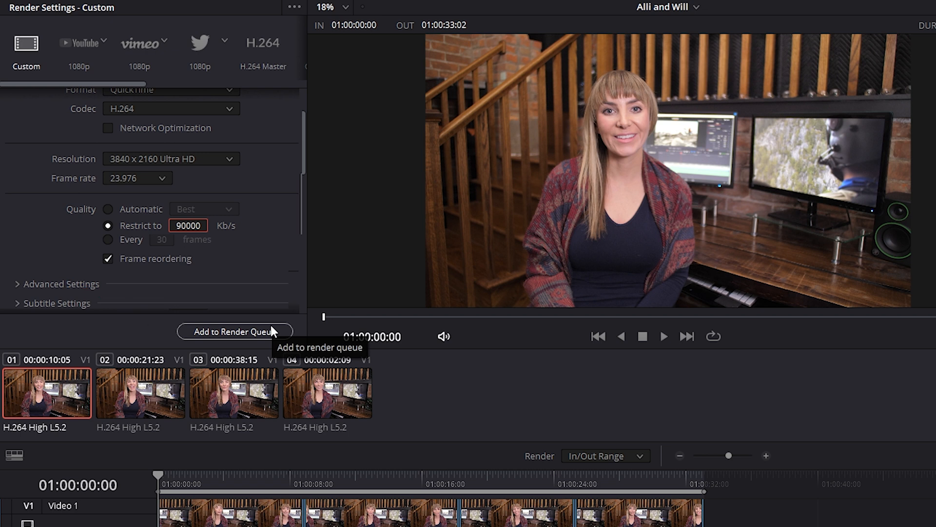
# Queue render jobs for the Alli and Will timeline and for Timeline 1.
pyautogui.click(232, 331)
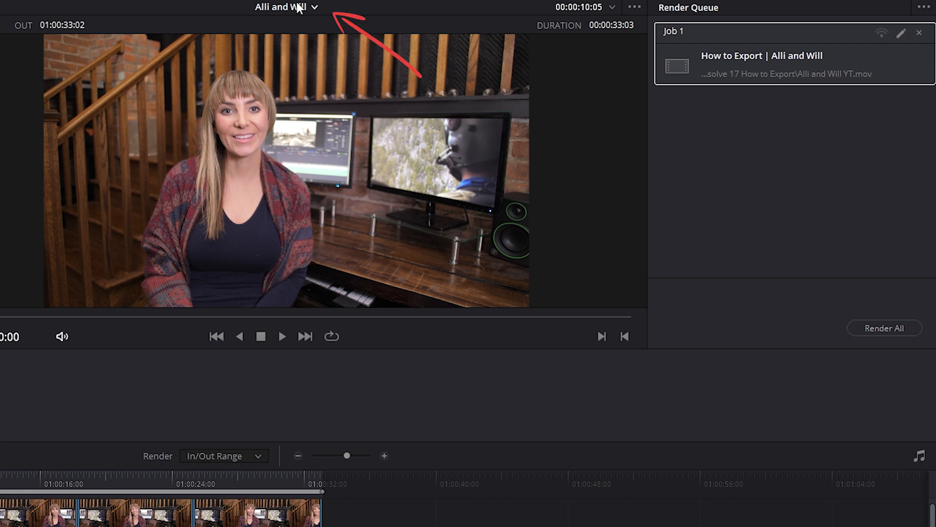
pyautogui.click(298, 8)
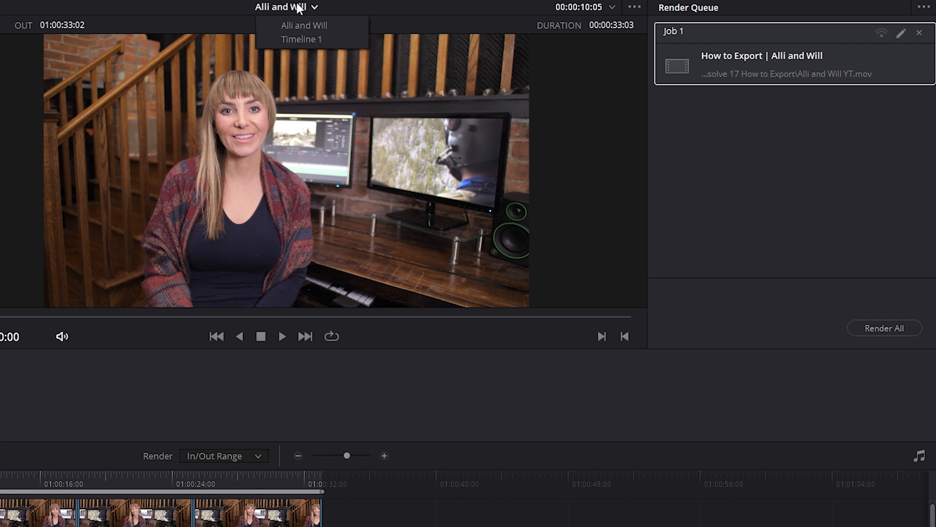
pyautogui.click(302, 39)
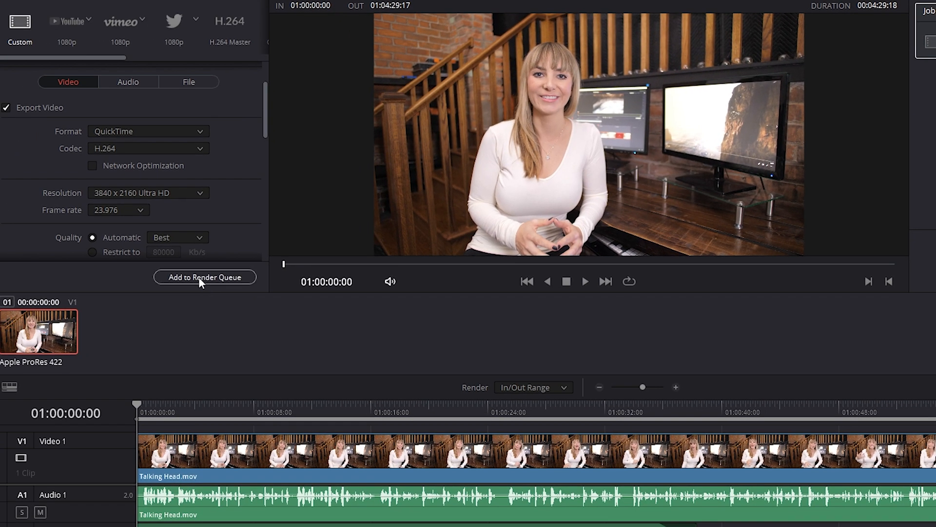
pyautogui.click(204, 277)
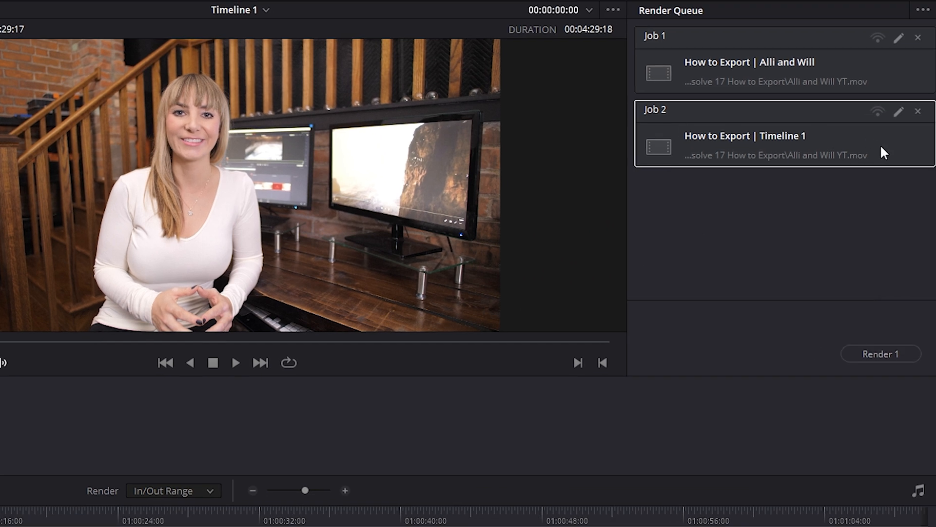
pyautogui.moveTo(878, 194)
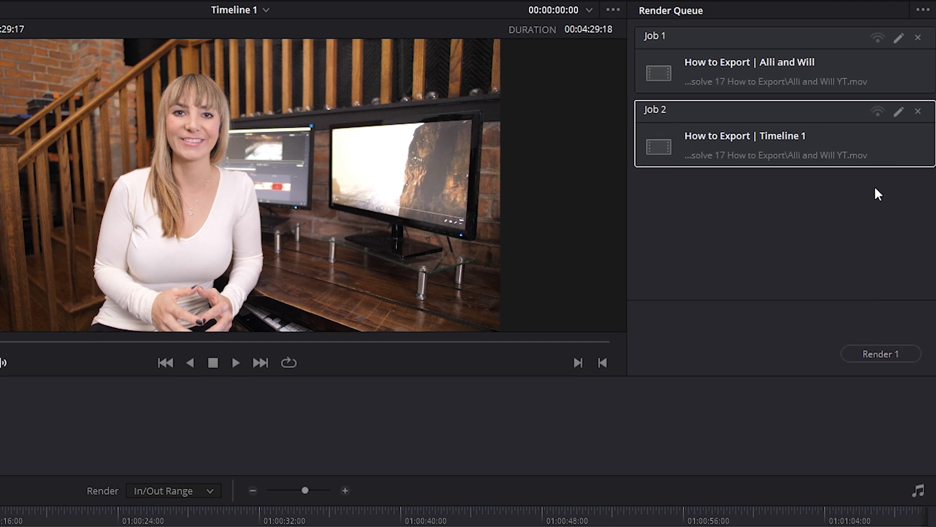
# Render All queued jobs in the Render Queue.
pyautogui.click(755, 69)
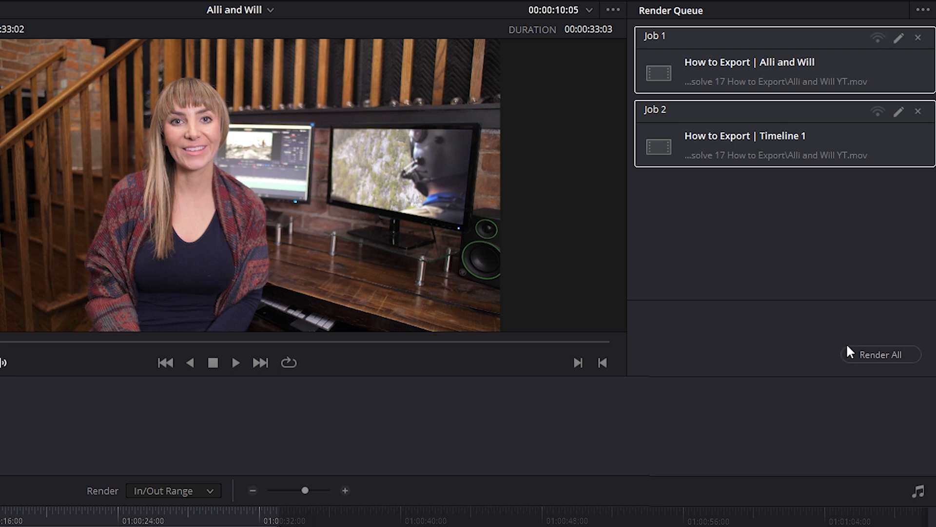
pyautogui.click(879, 354)
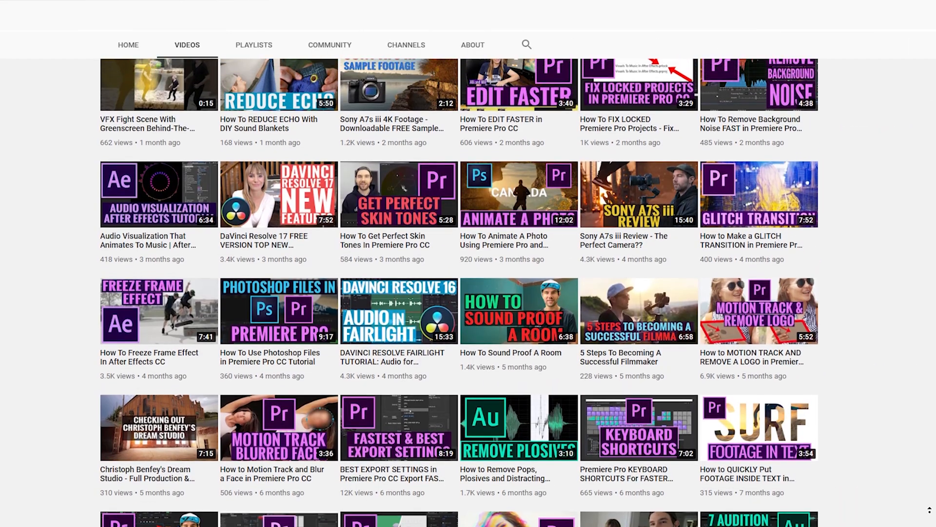
# Scroll the YouTube channel's Videos tab to show recent DaVinci Resolve 17 uploads.
pyautogui.scroll(3)
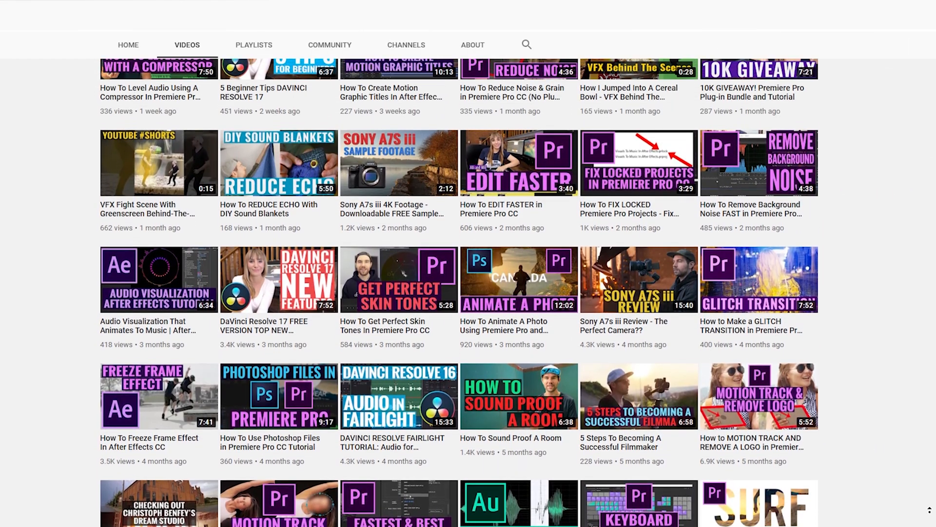